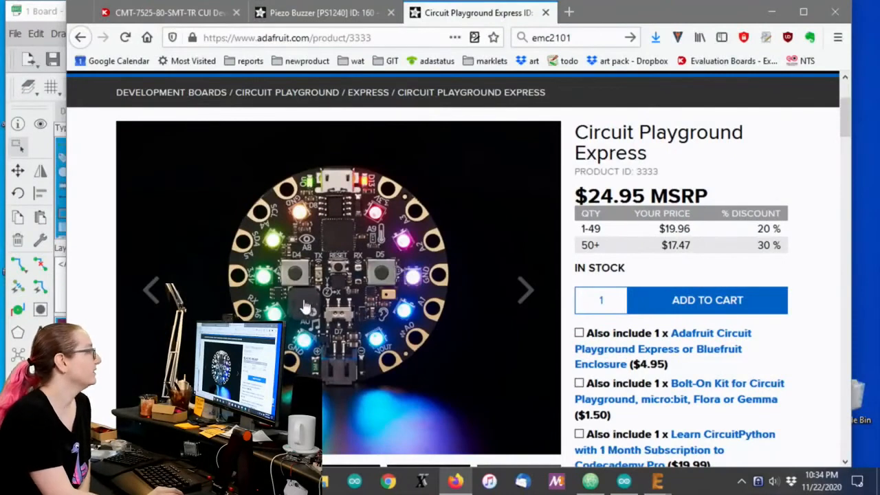
Switch from the Circuit Playground Express page to the Piezo Buzzer PS1240 product tab.
scroll(down, 3)
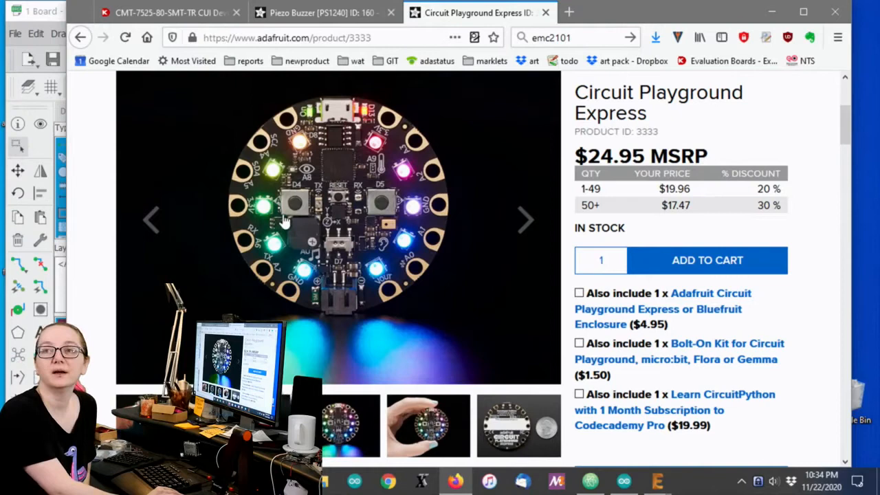
mouse_move(278, 220)
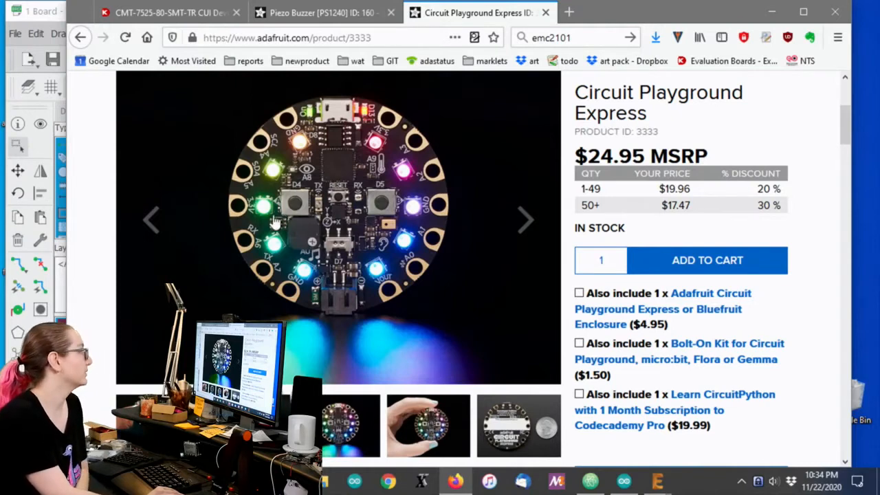
mouse_move(316, 245)
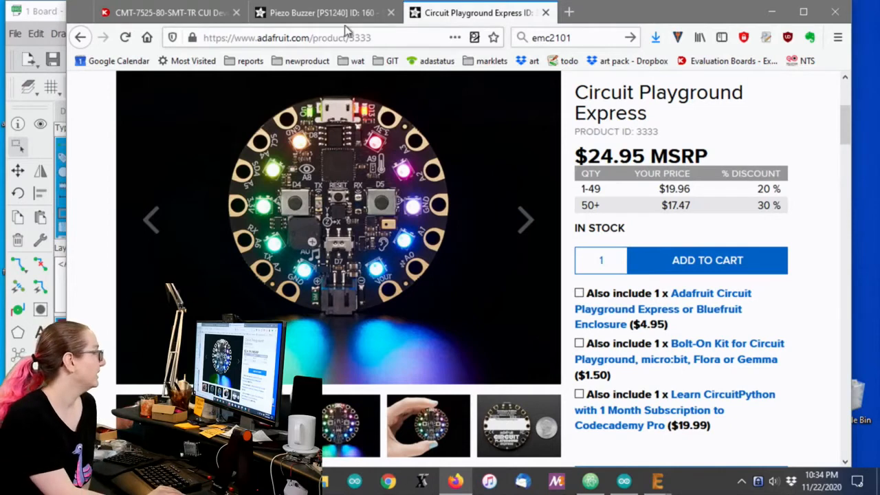
click(316, 13)
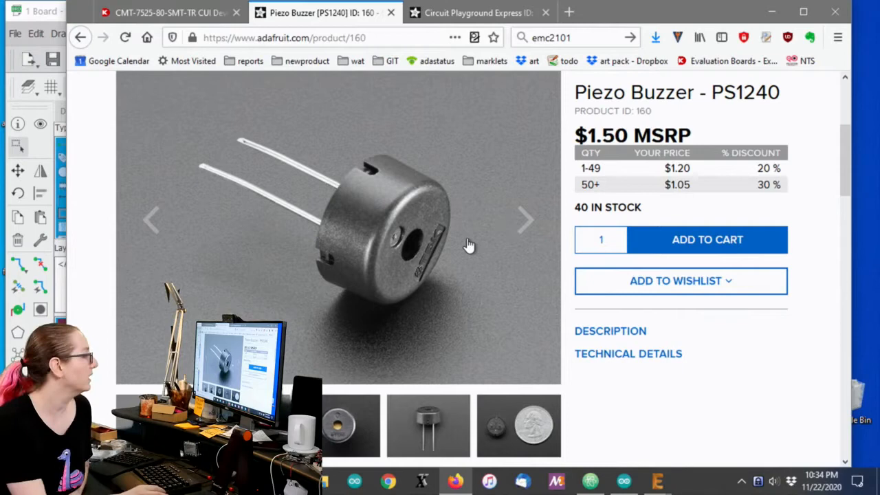
mouse_move(783, 409)
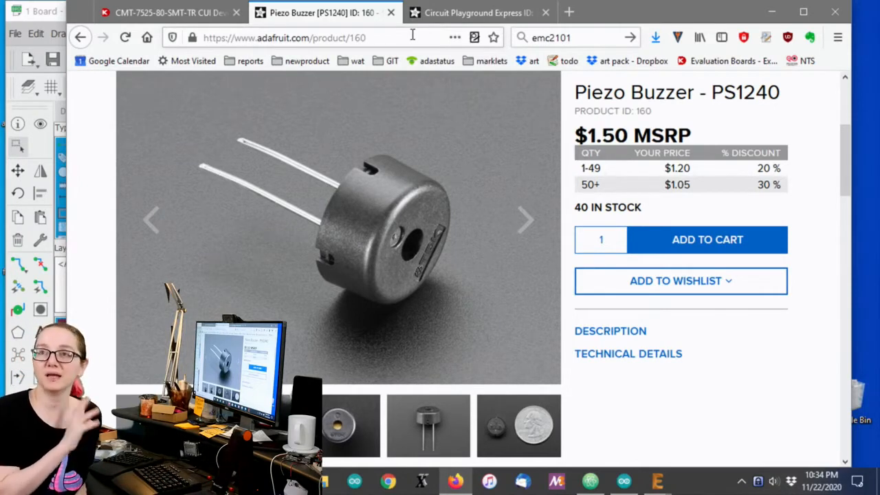
mouse_move(388, 154)
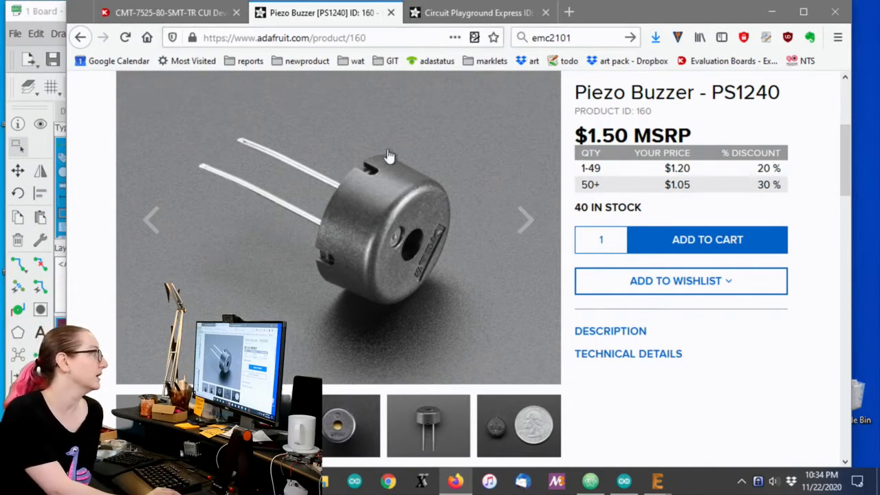
mouse_move(433, 310)
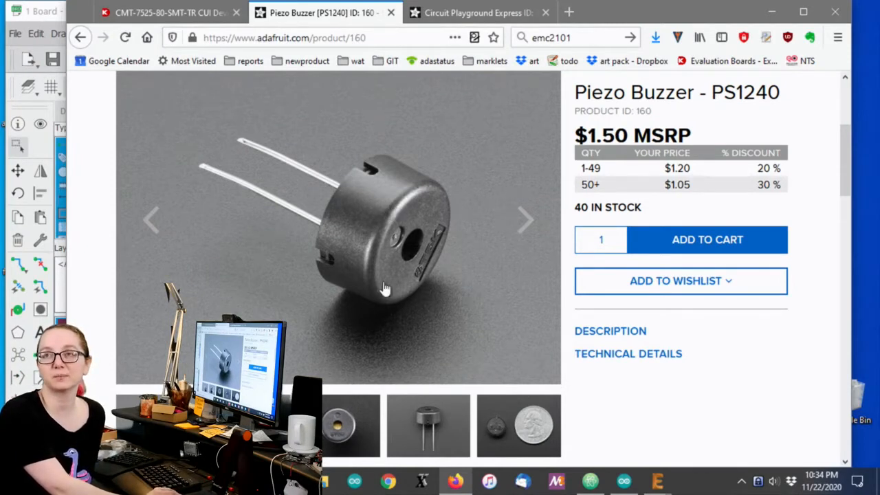
mouse_move(396, 234)
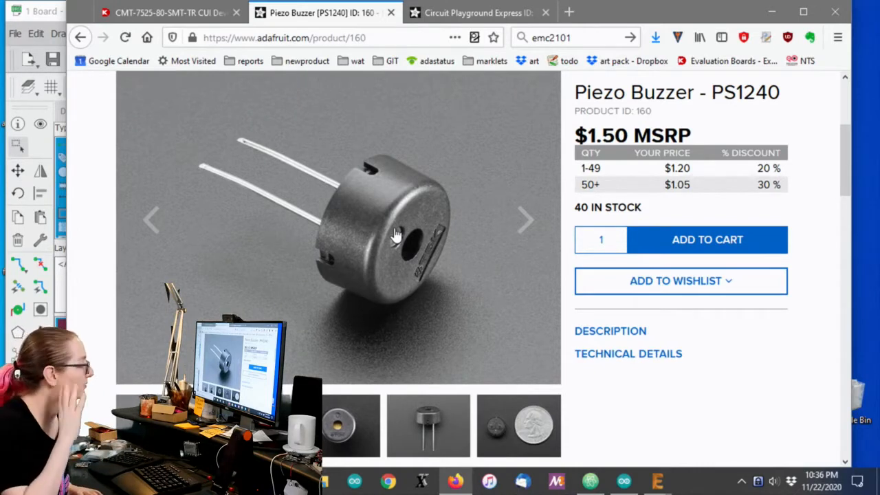
mouse_move(481, 473)
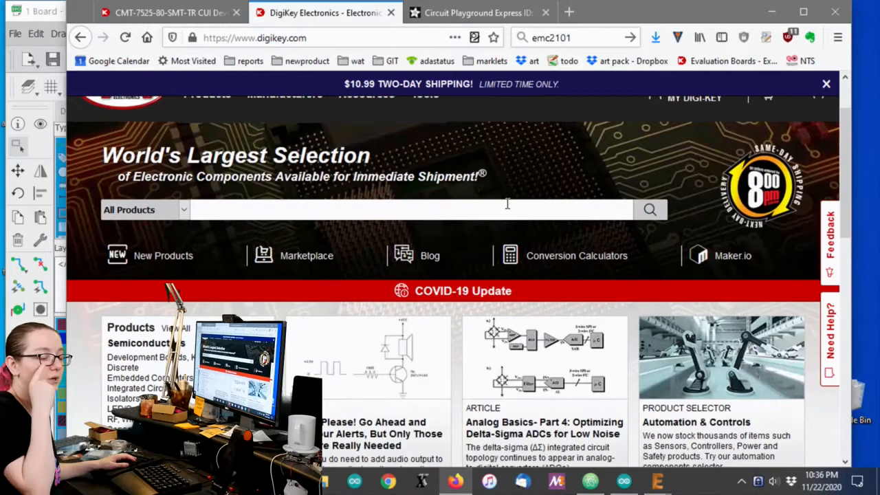
Search DigiKey for 'piezo buzzer' and bring the Top Categories of the 3,947 results into view.
text(piezo)
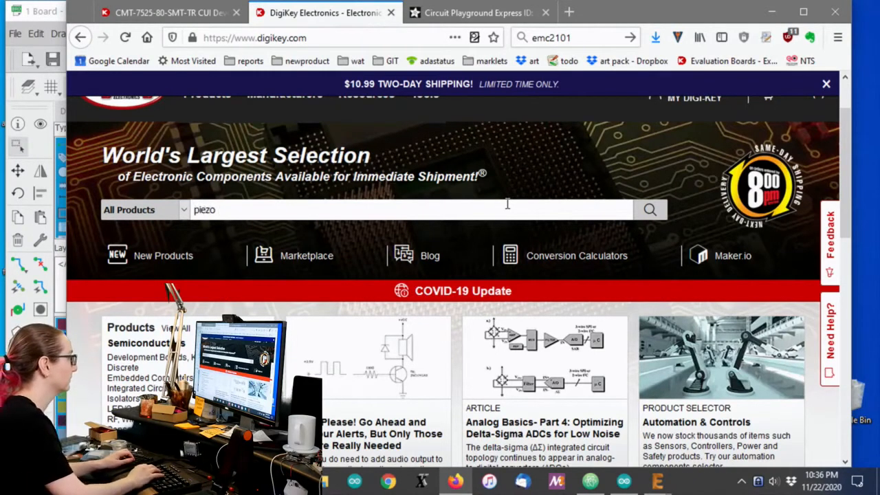
text(buzzer)
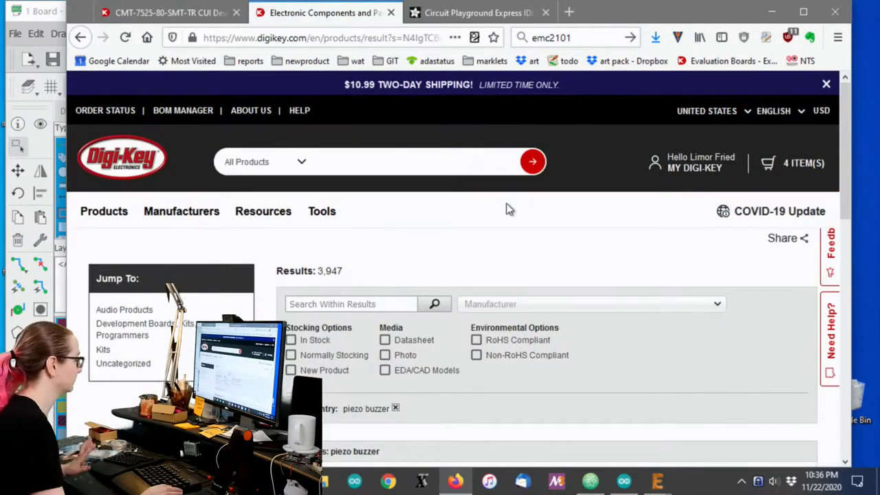
scroll(down, 3)
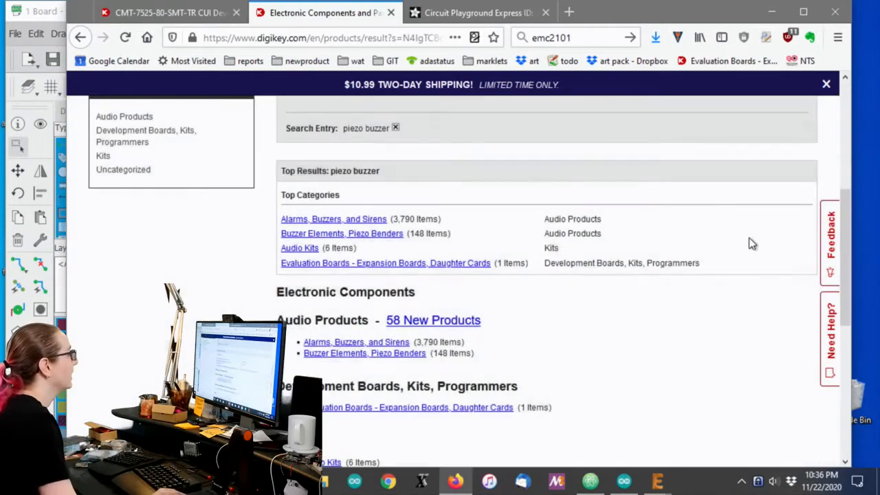
mouse_move(405, 245)
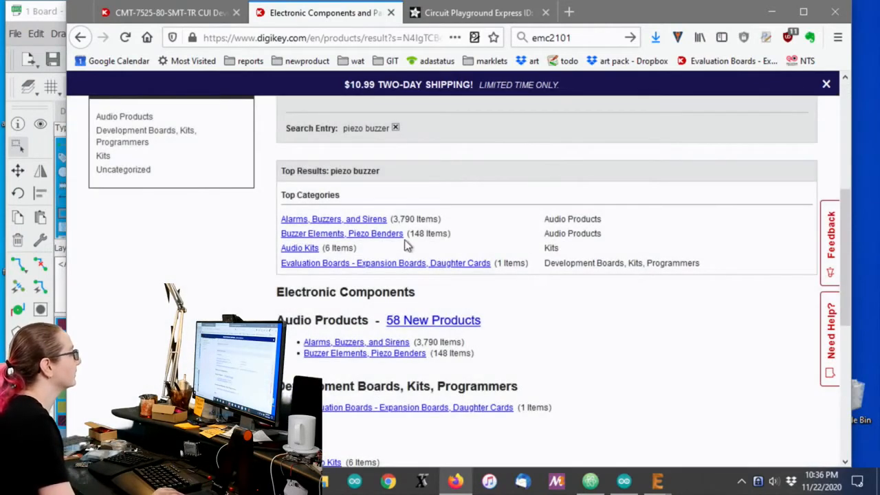
Browse the Buzzer Elements, Piezo Benders product table from the piezo buzzer results.
click(341, 234)
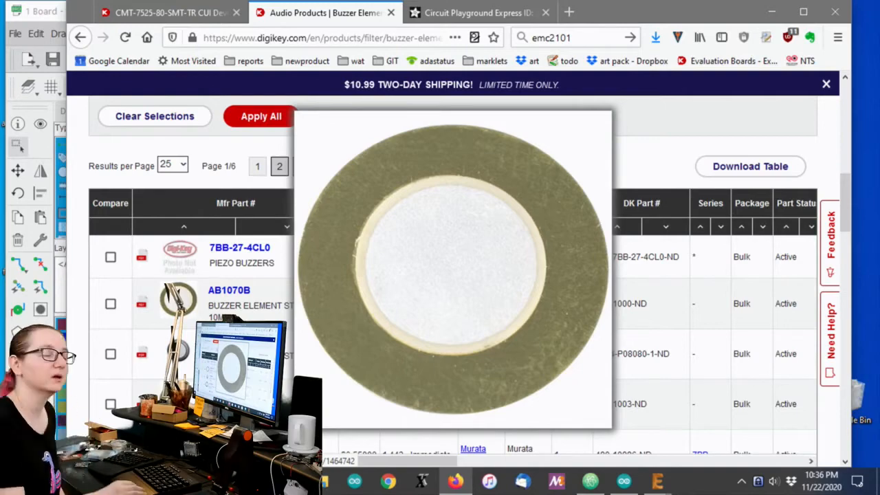
scroll(down, 3)
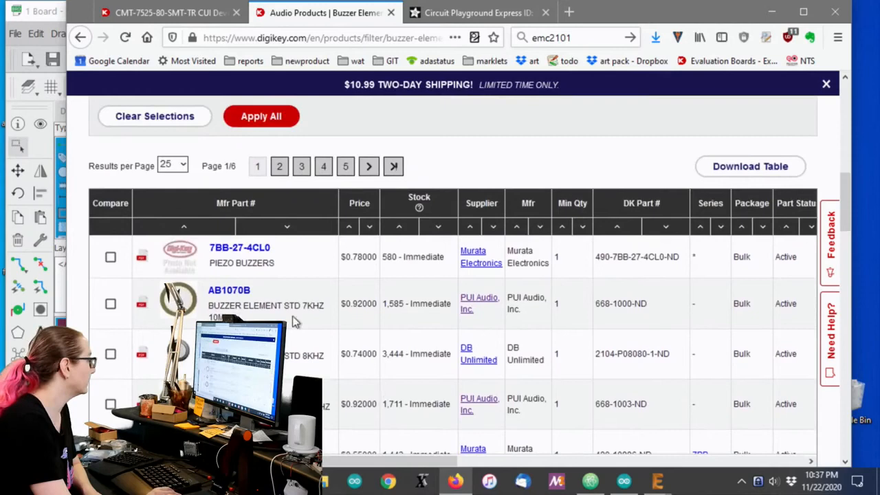
scroll(down, 3)
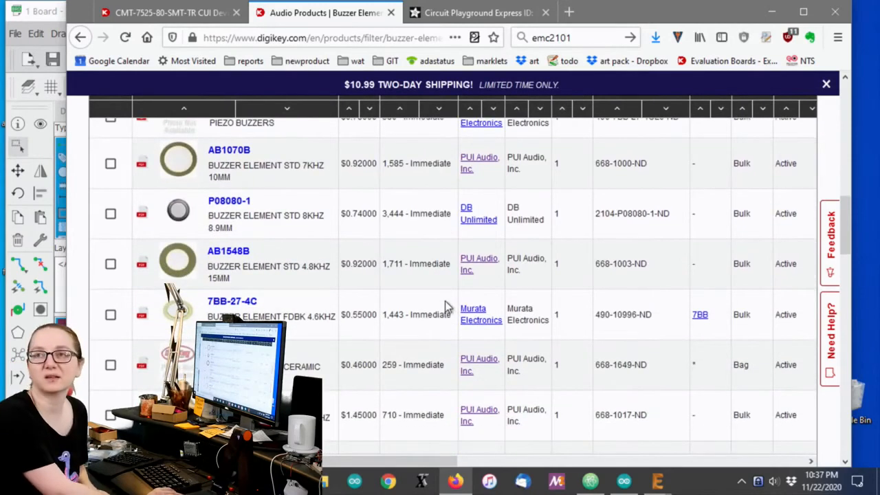
mouse_move(481, 329)
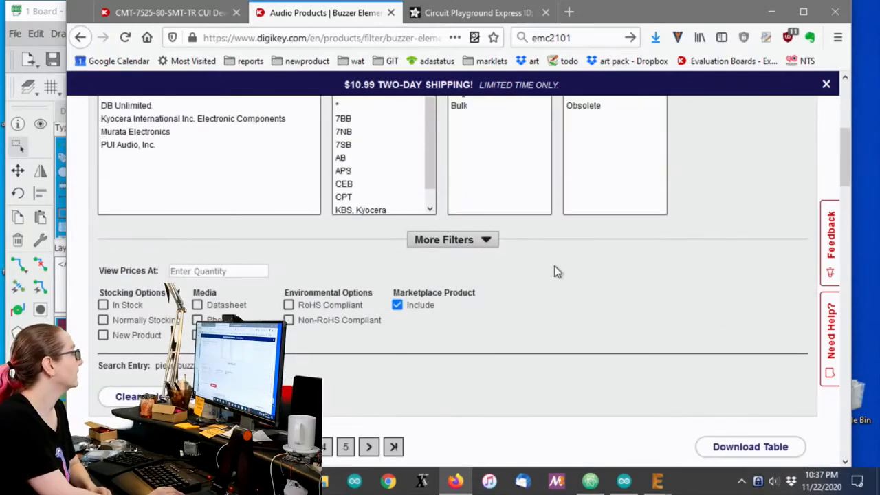
scroll(down, 3)
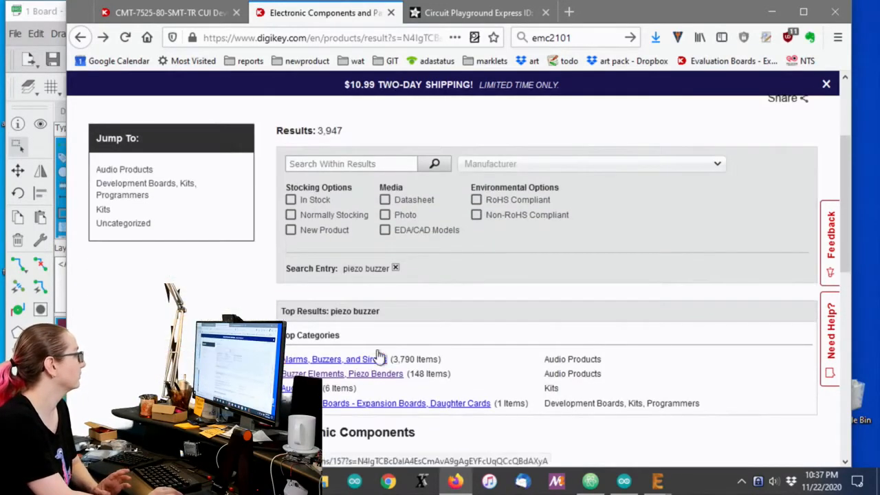
Show the Alarms, Buzzers, and Sirens listing starting with EFM-250 and CPE-4485 piezo buzzers.
click(329, 358)
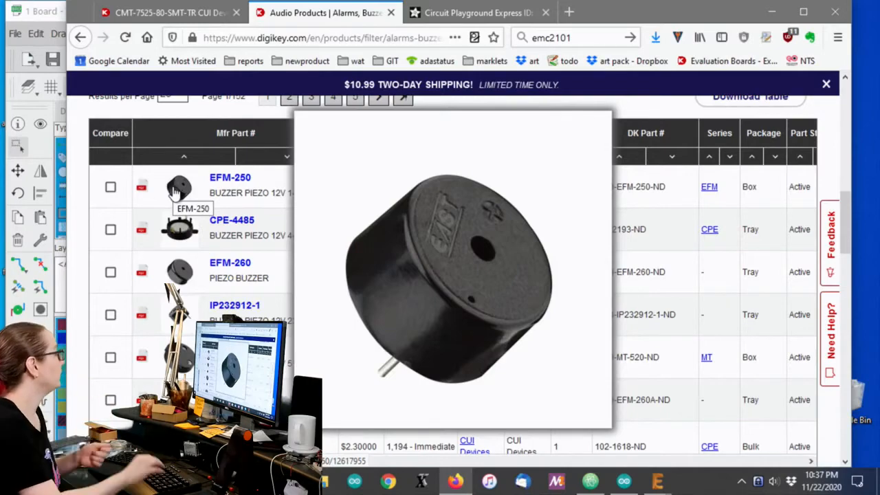
scroll(down, 3)
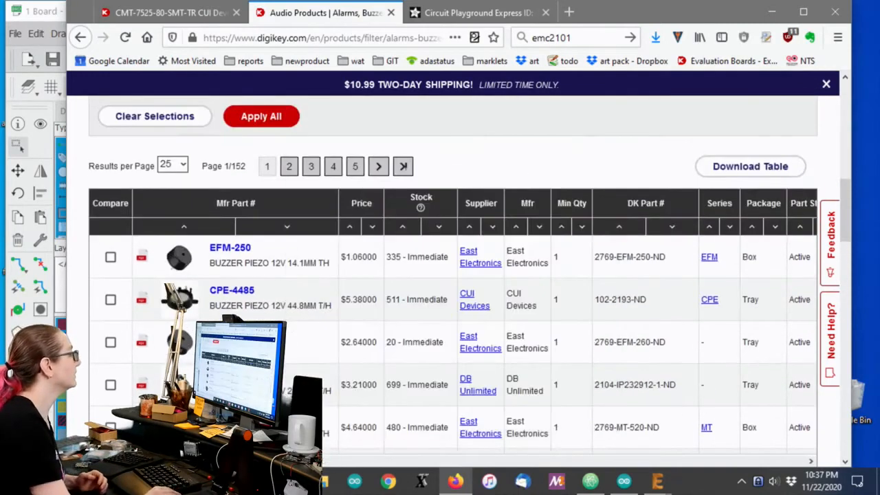
scroll(right, 3)
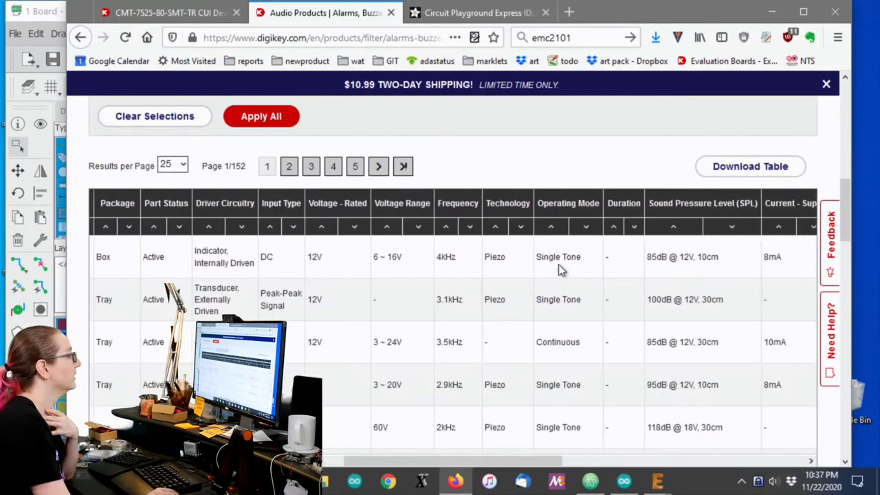
mouse_move(562, 300)
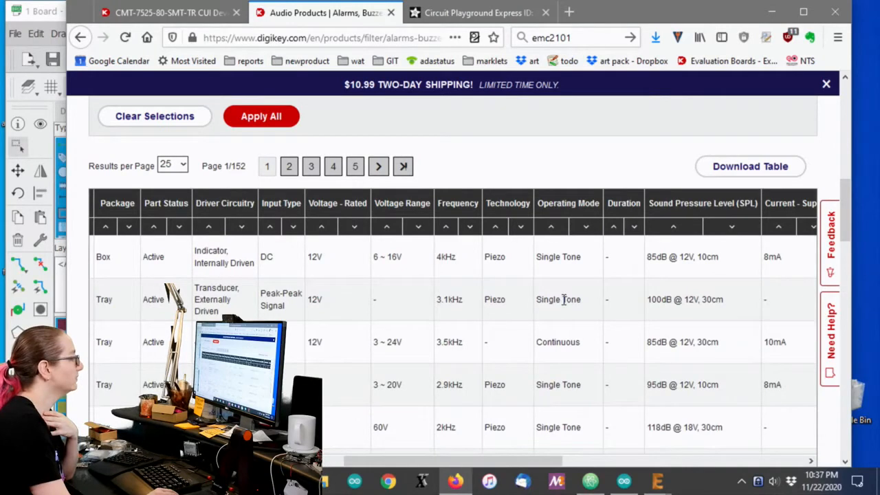
mouse_move(274, 263)
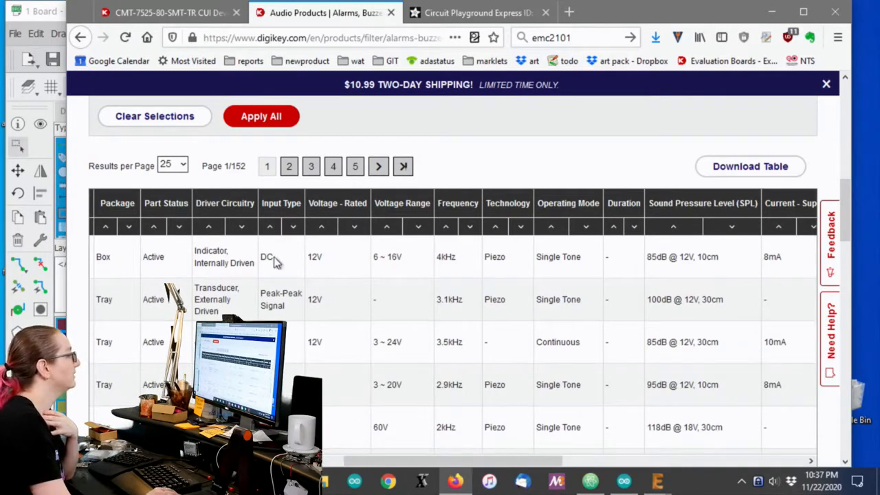
double_click(267, 257)
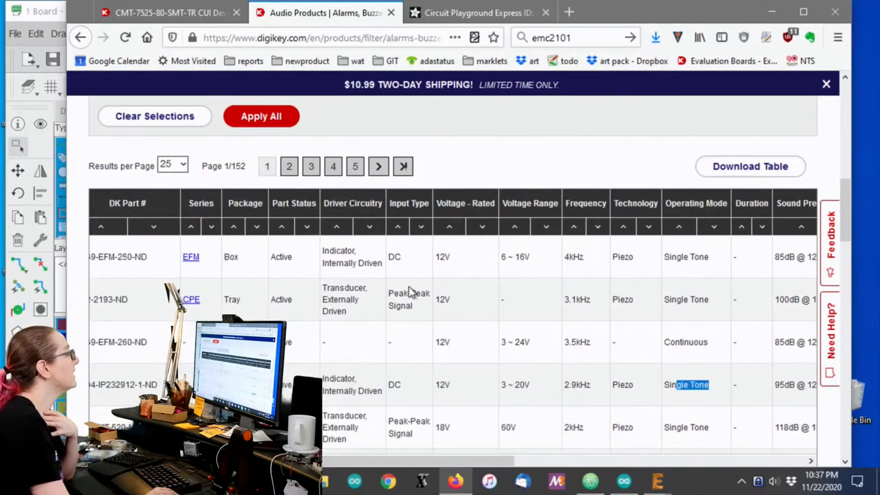
mouse_move(407, 258)
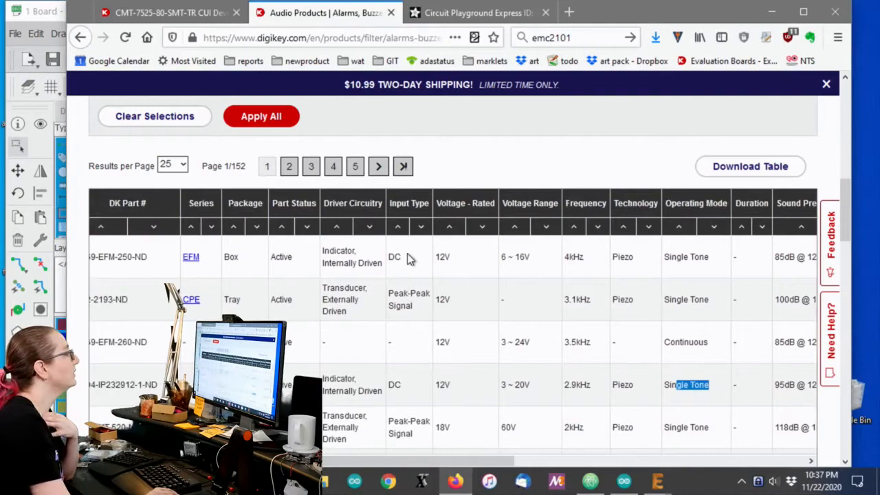
scroll(right, 3)
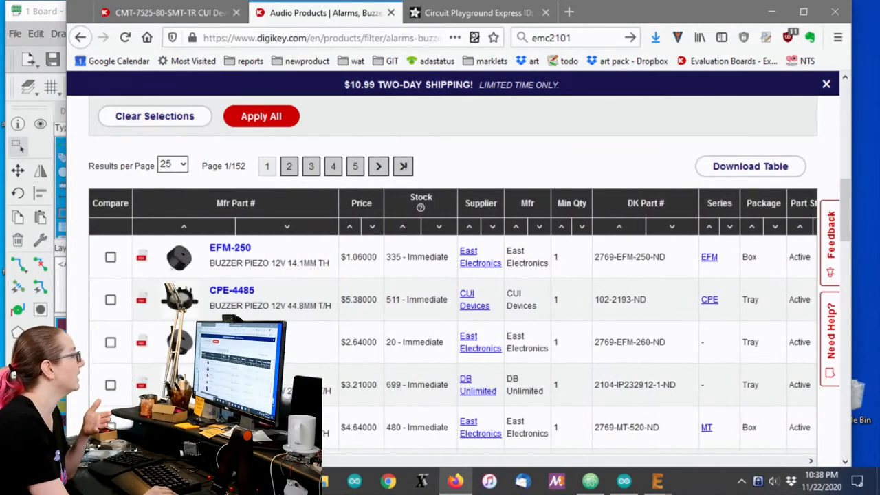
scroll(right, 3)
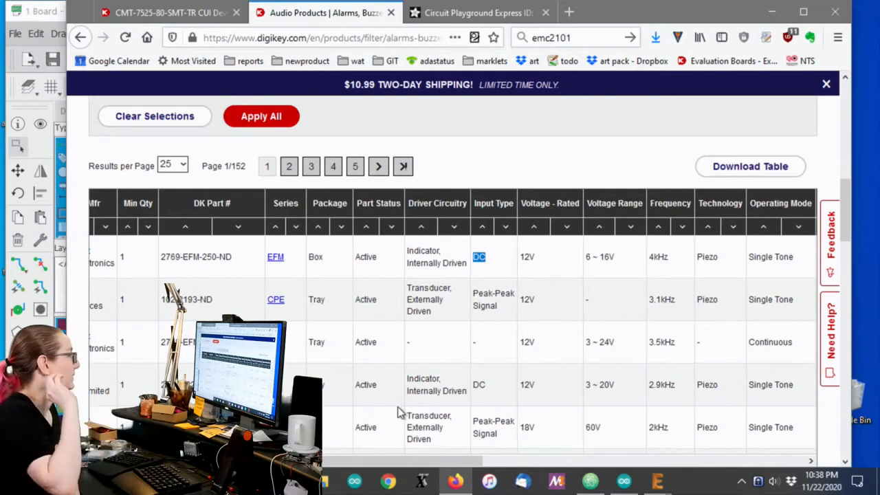
double_click(437, 264)
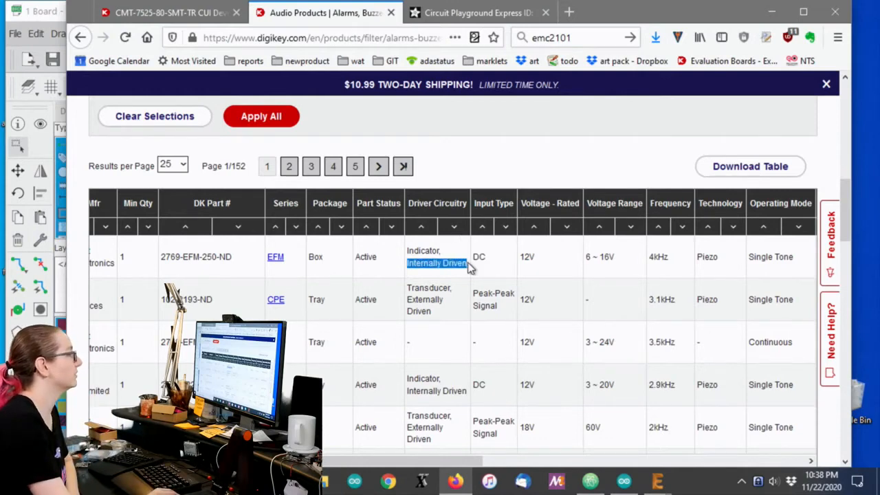
double_click(423, 250)
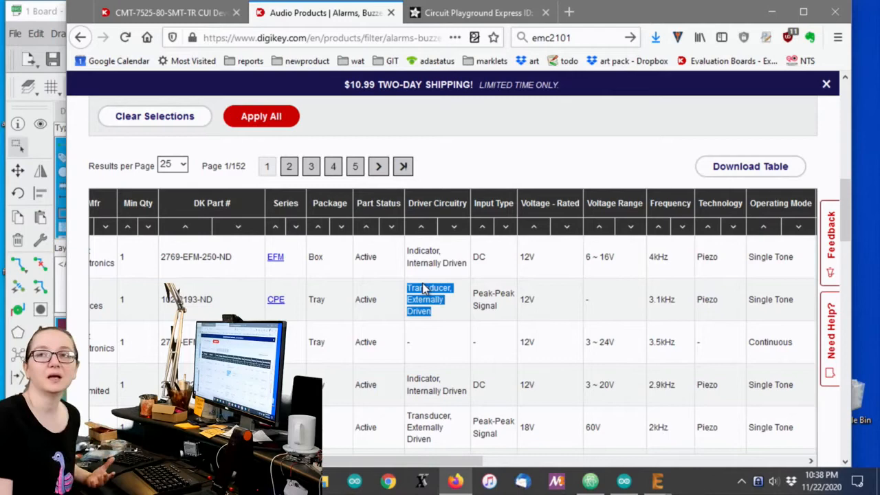
mouse_move(415, 247)
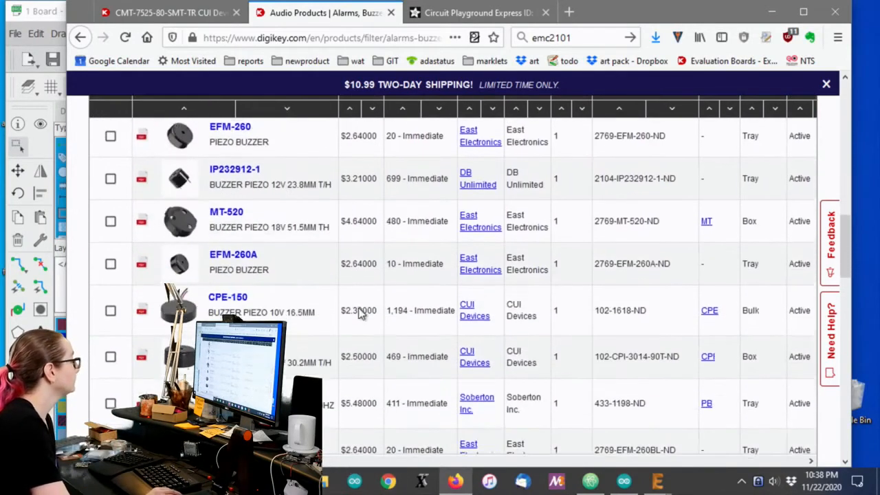
scroll(down, 3)
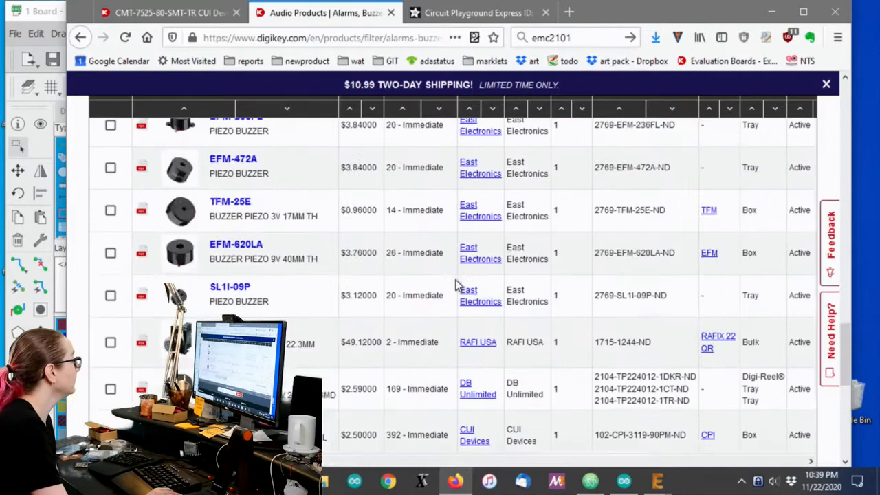
scroll(up, 3)
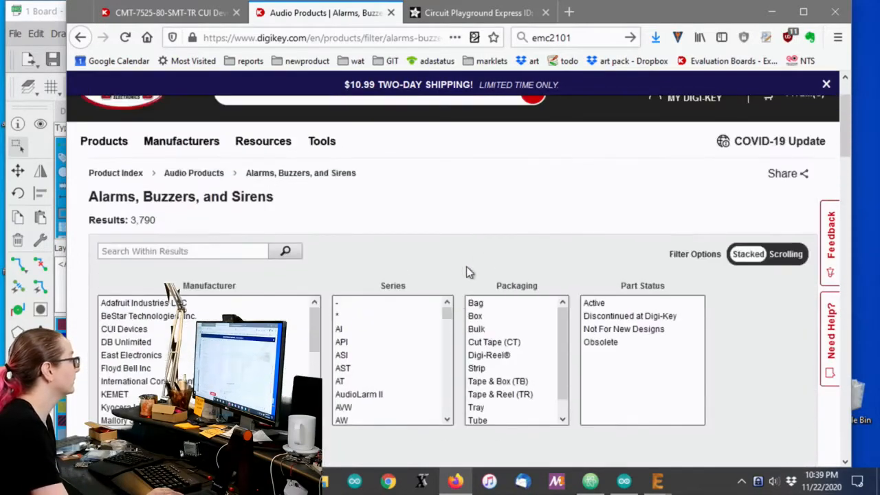
scroll(down, 3)
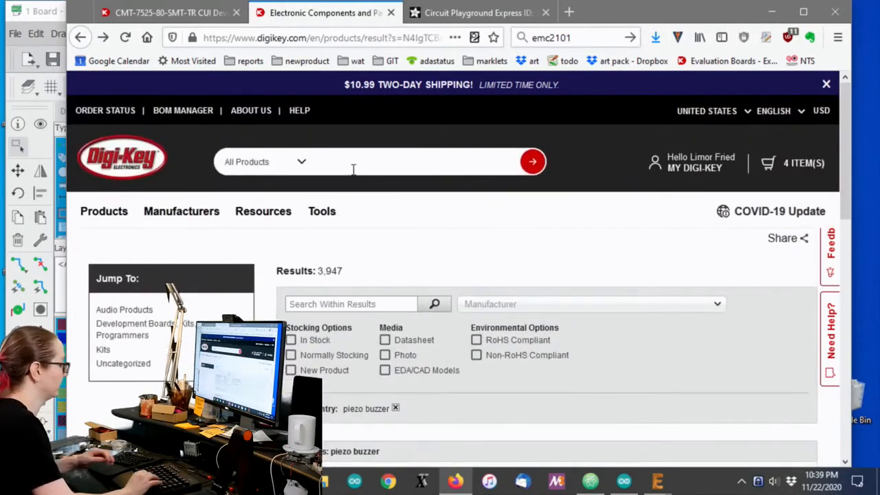
Search DigiKey for 'magnetic buzzer', giving 987 results instead of the piezo ones.
text(magnet)
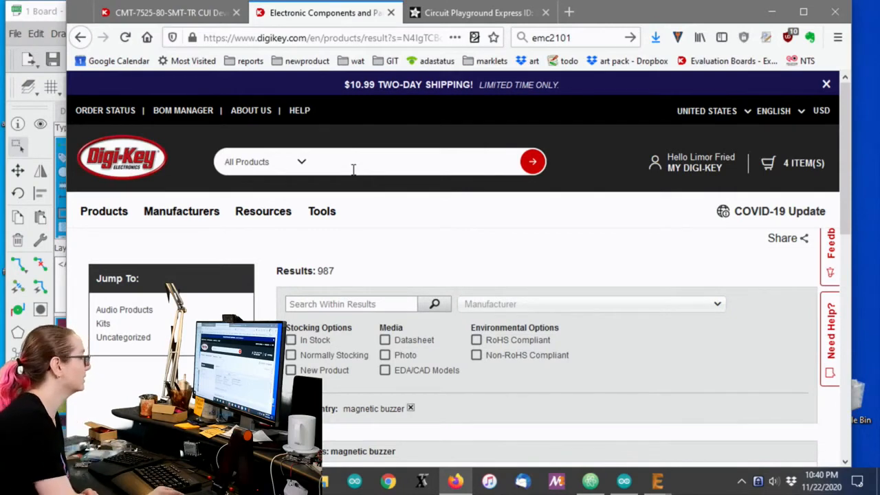
Show the 979-item Alarms, Buzzers, and Sirens listing for the magnetic buzzer results.
scroll(down, 3)
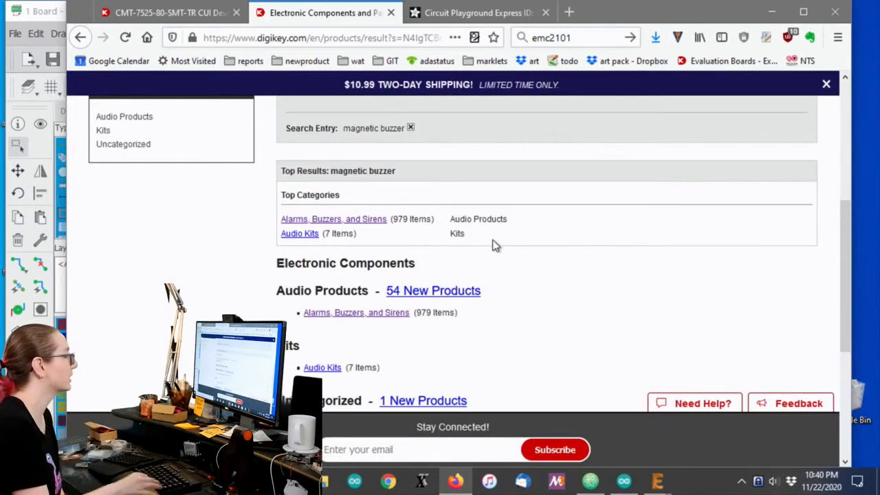
scroll(down, 3)
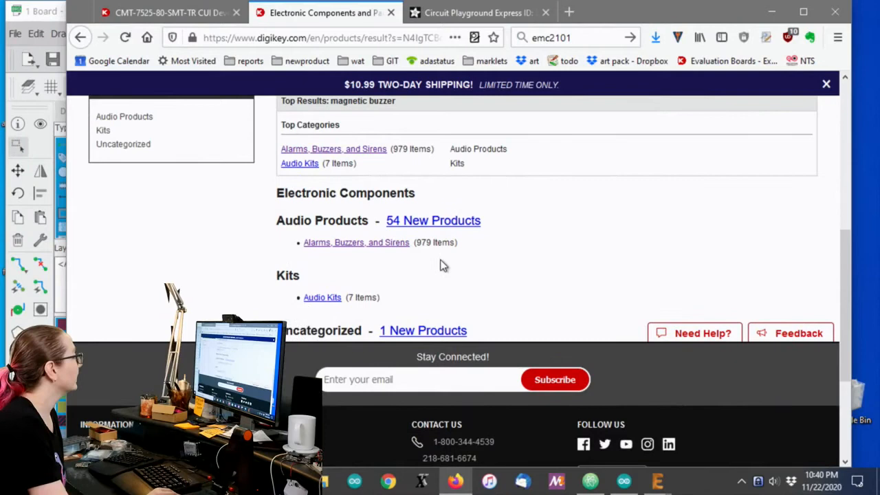
scroll(up, 3)
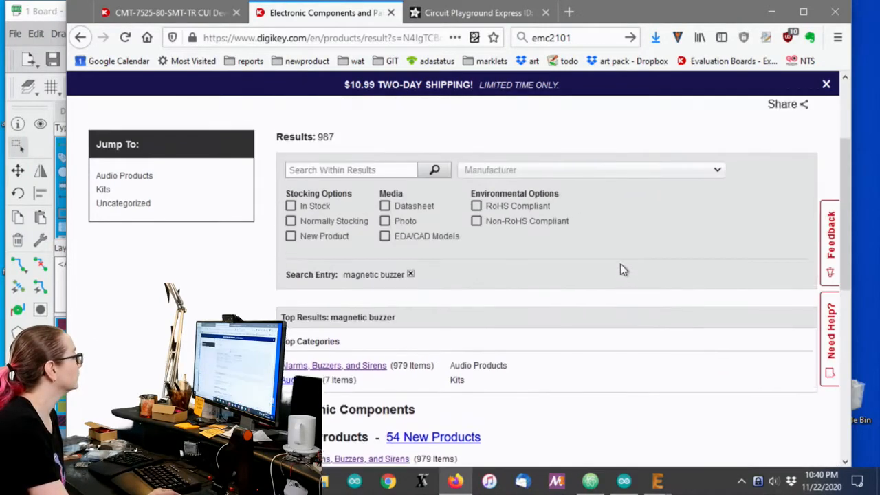
scroll(down, 3)
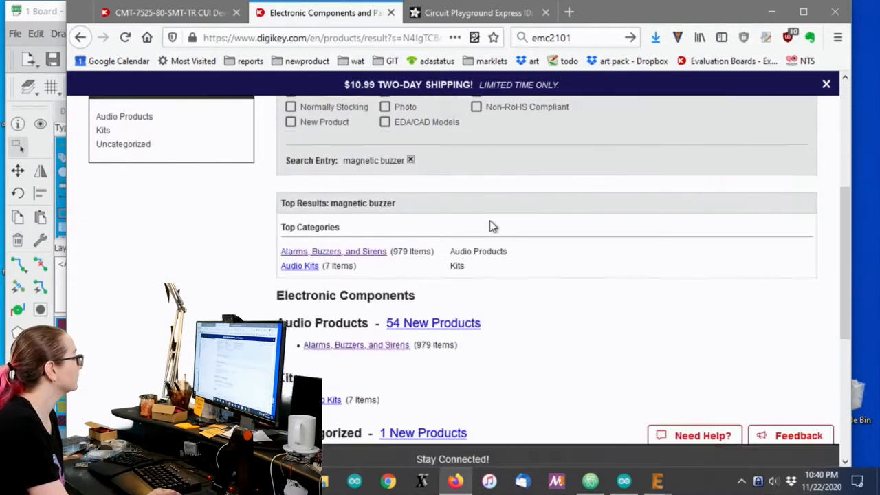
click(333, 251)
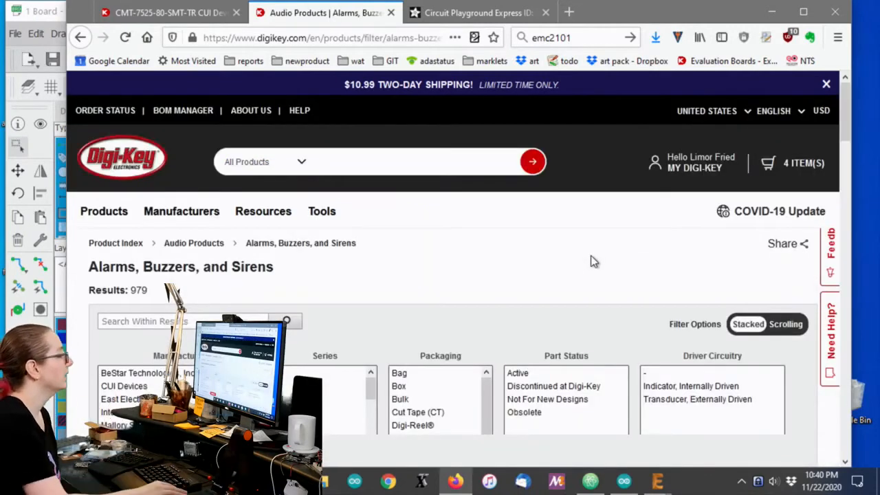
Filter to in-stock, internally driven indicator buzzers, leaving ten pages of parts.
scroll(down, 3)
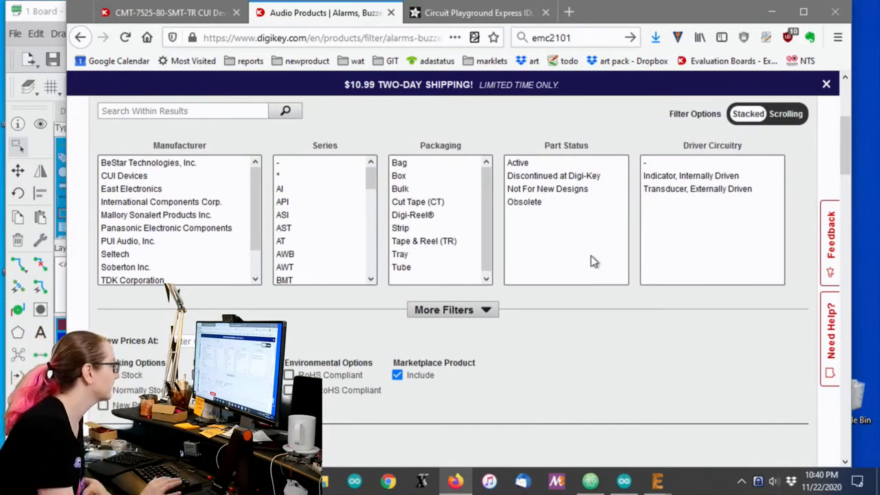
click(517, 162)
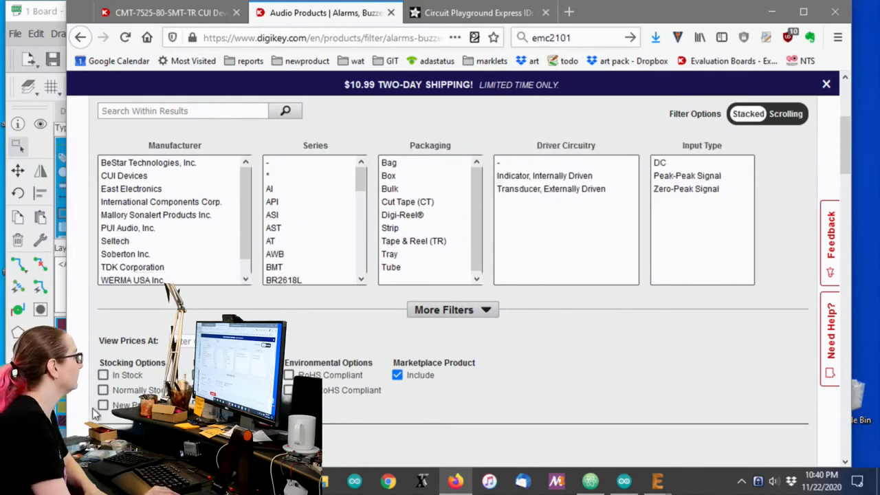
click(101, 374)
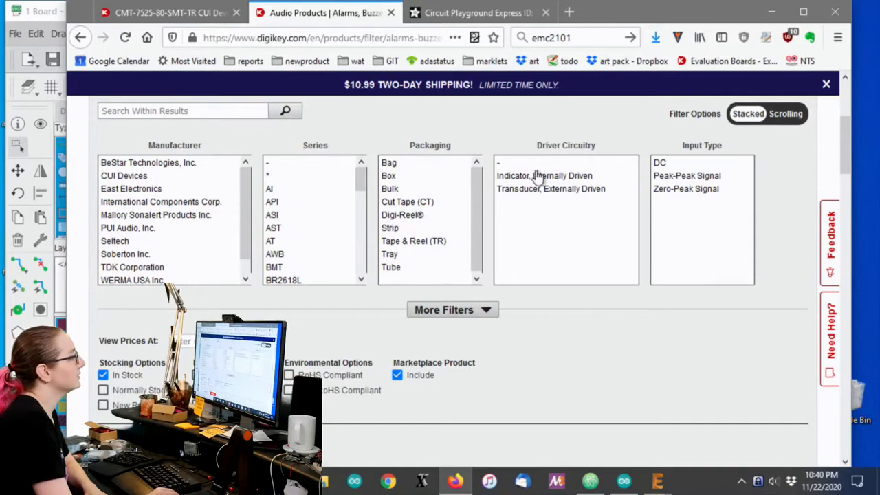
mouse_move(566, 168)
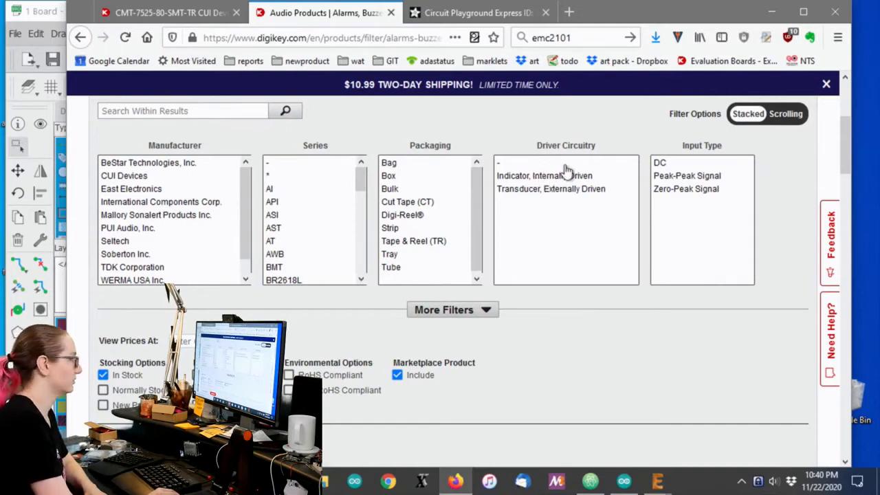
click(550, 189)
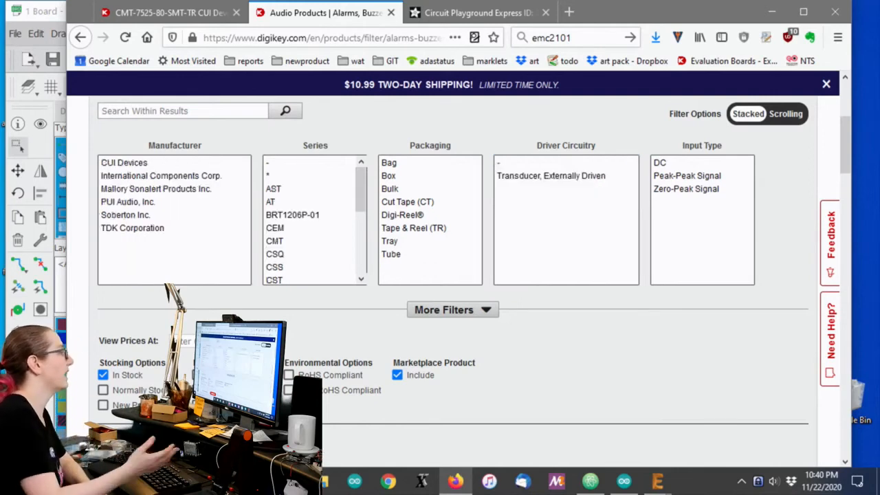
scroll(down, 3)
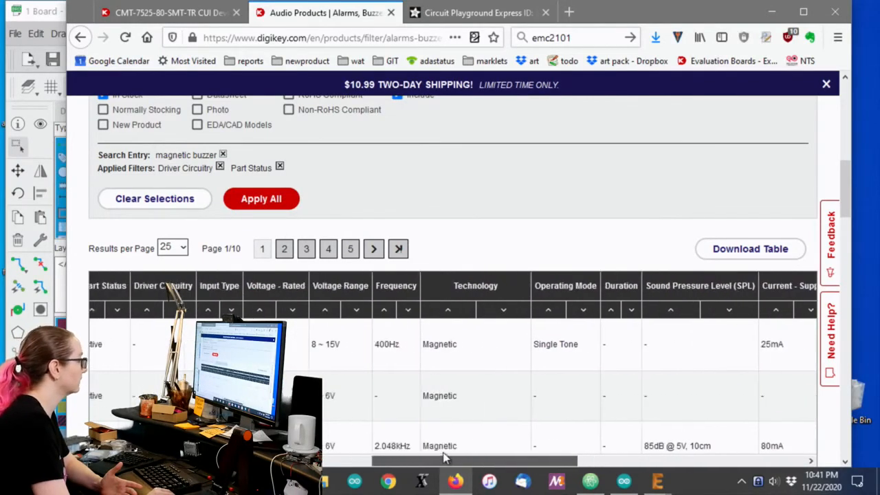
Add continuous operating mode and 1.5V–5V rated voltage to the buzzer filters.
scroll(up, 3)
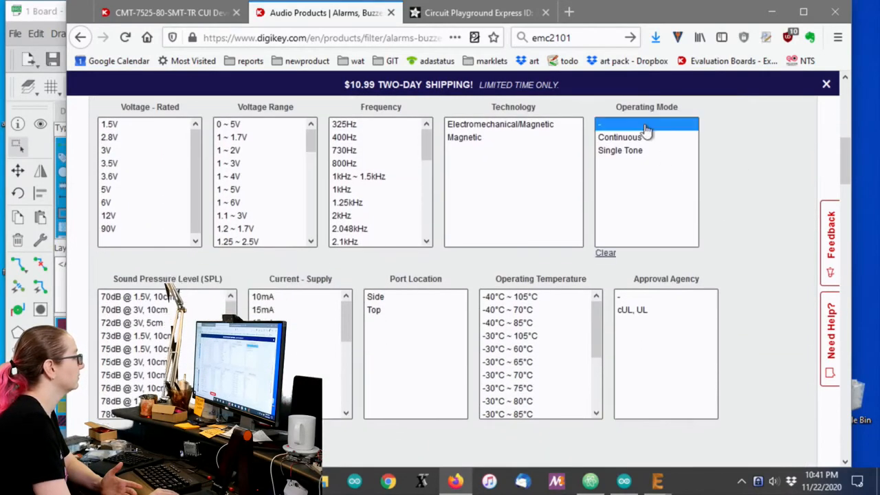
click(618, 138)
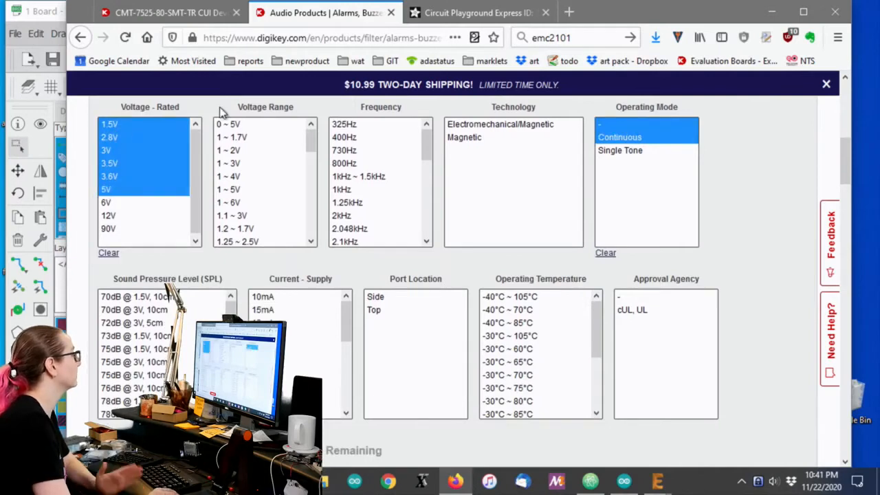
mouse_move(778, 253)
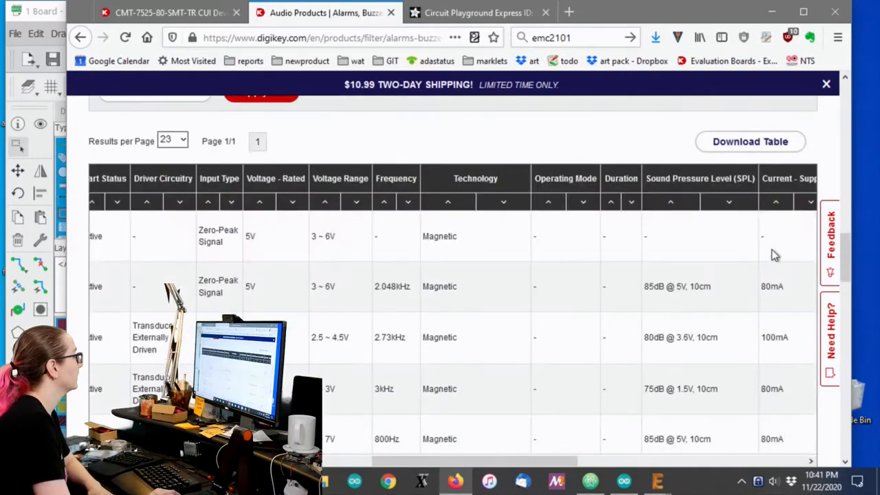
scroll(right, 3)
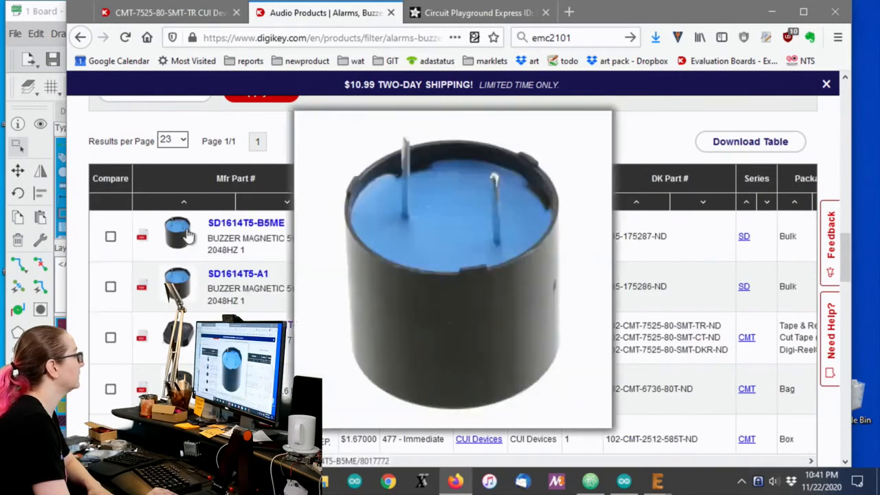
mouse_move(177, 237)
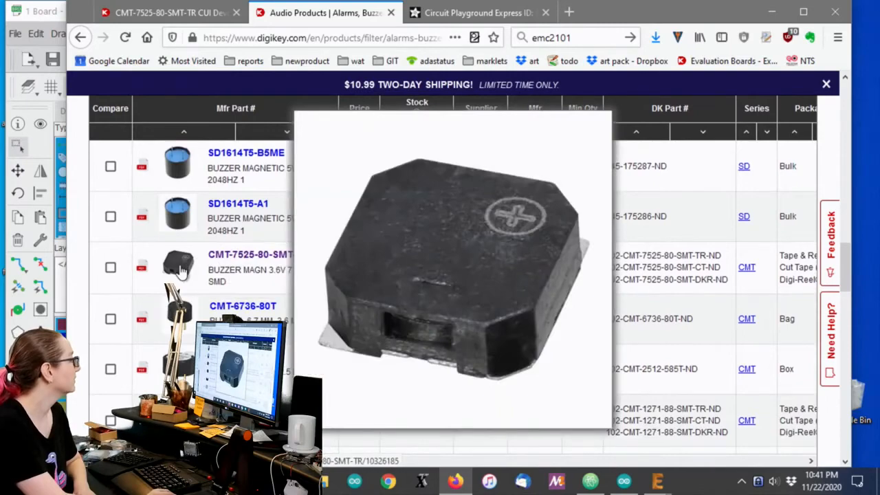
click(250, 254)
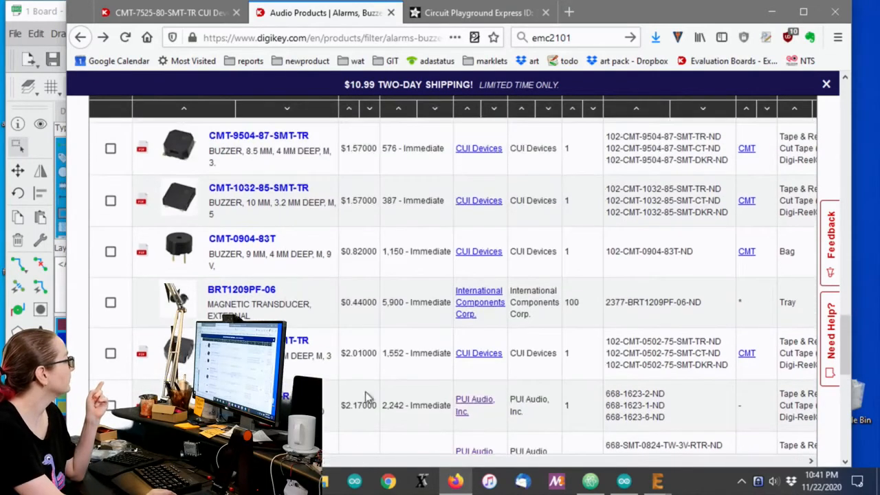
scroll(right, 3)
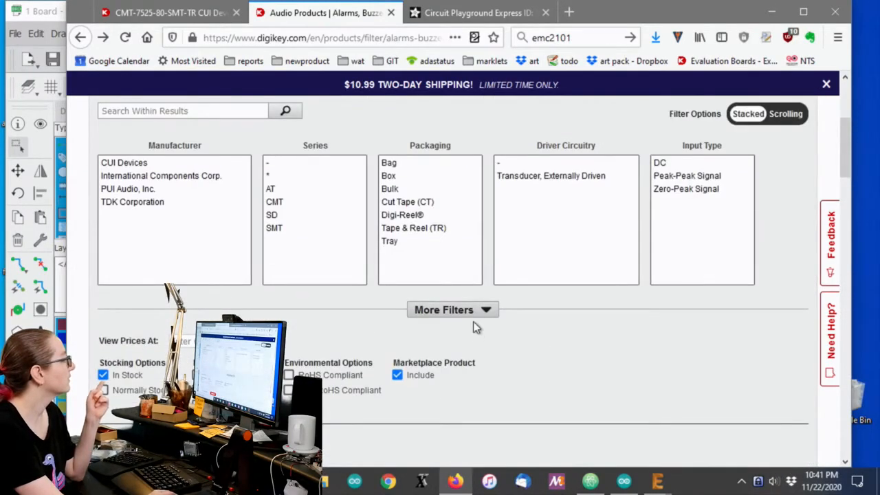
Select the 5 mm, 7.5 mm and 8.5 mm square sizes under Size / Dimension.
scroll(down, 3)
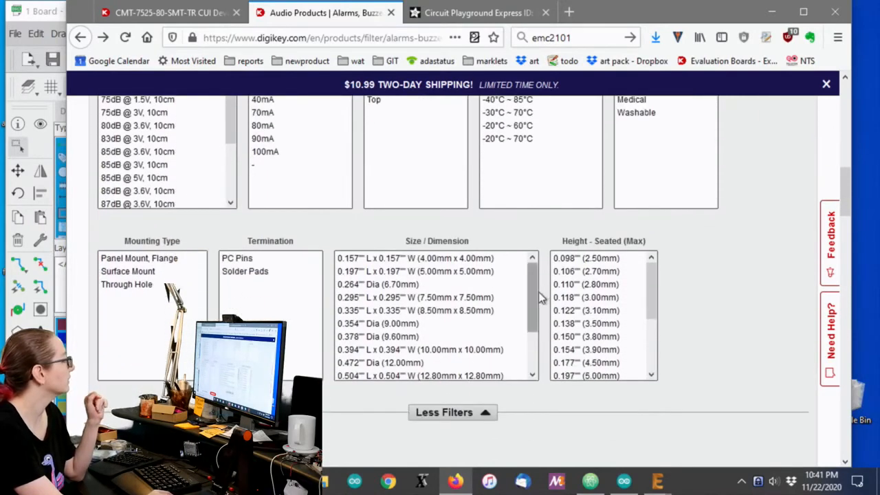
scroll(down, 3)
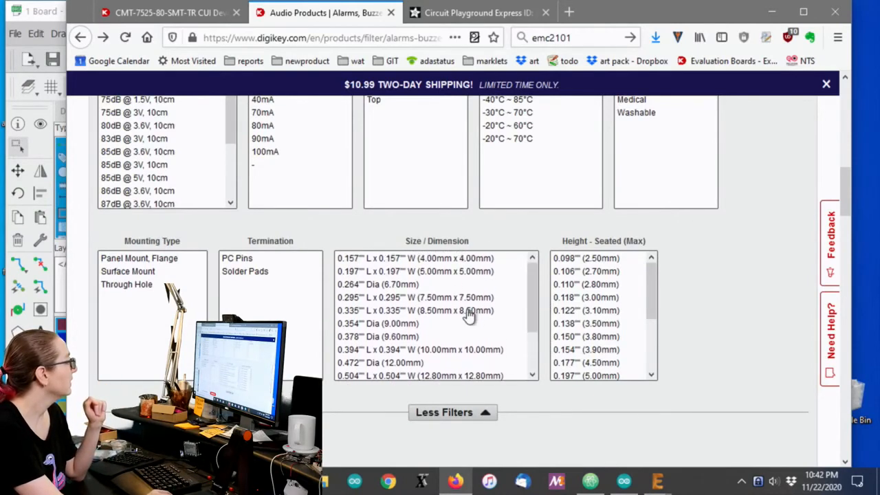
click(415, 311)
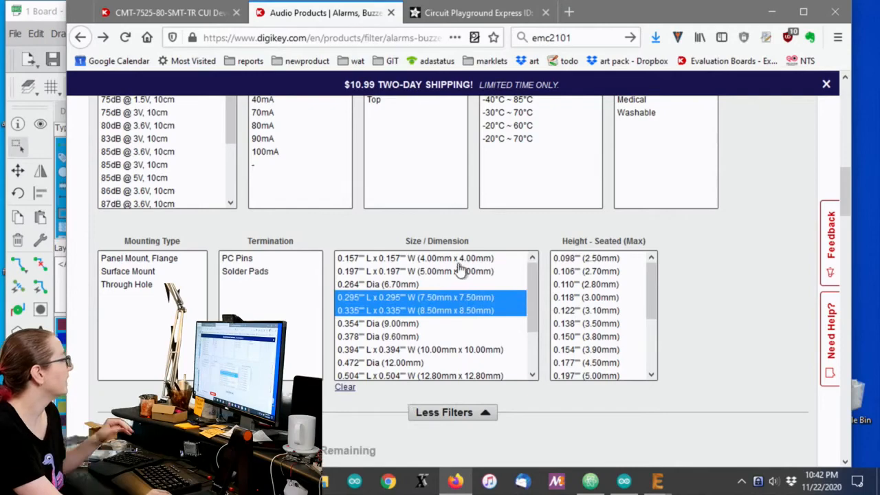
click(415, 271)
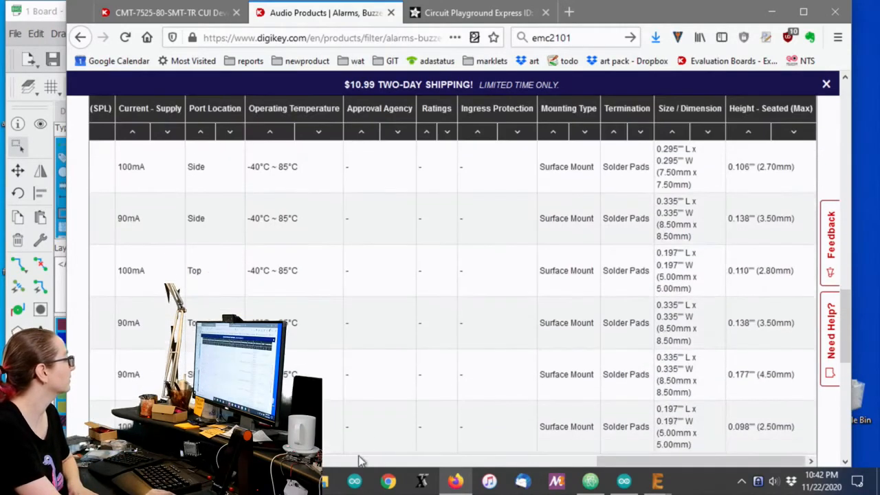
scroll(left, 3)
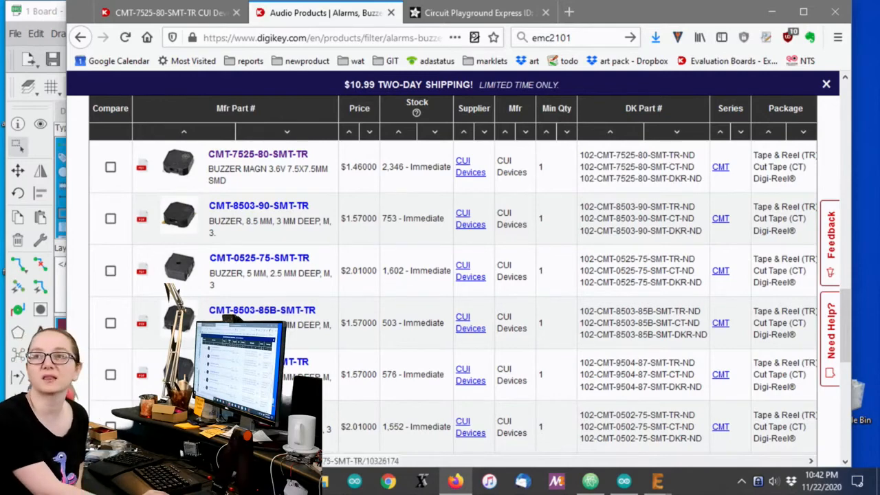
scroll(down, 3)
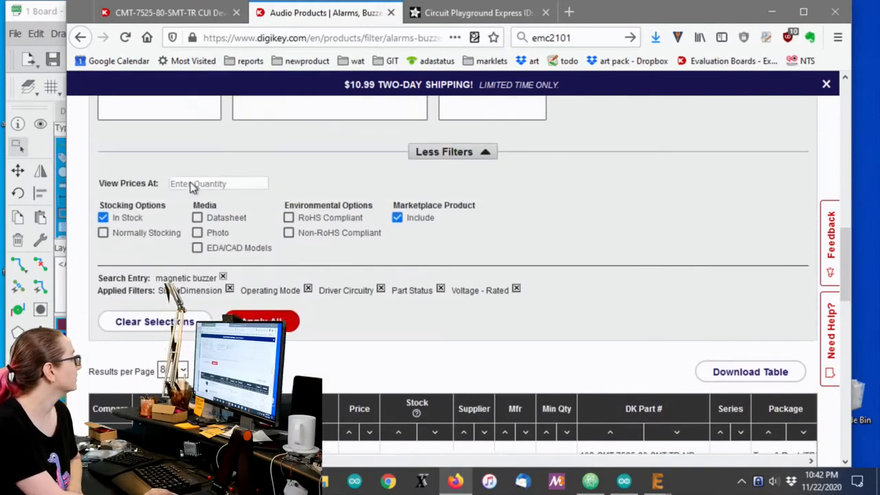
Price the buzzers at quantity 500 and bring up the CMT-7525-80-SMT-TR product page.
text(5)
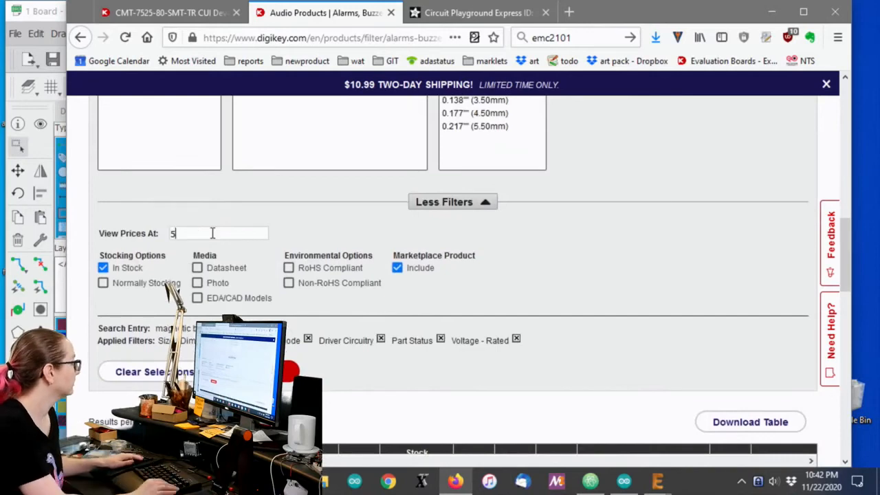
text(00)
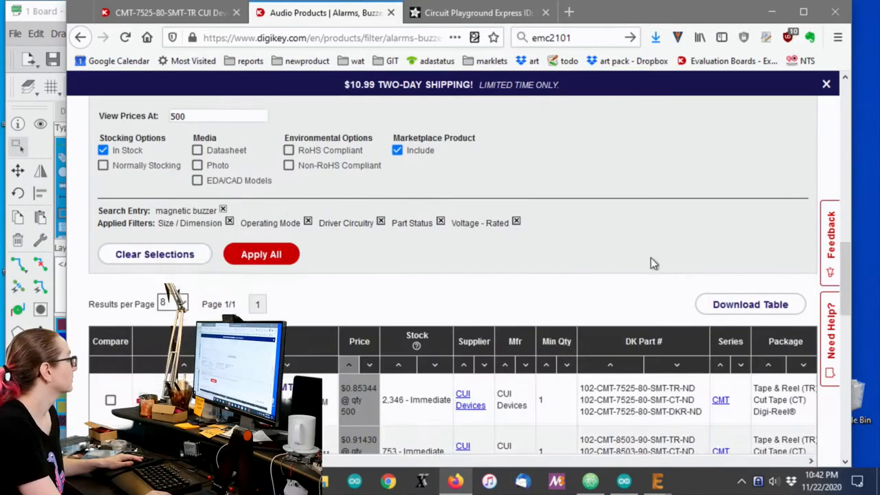
scroll(down, 3)
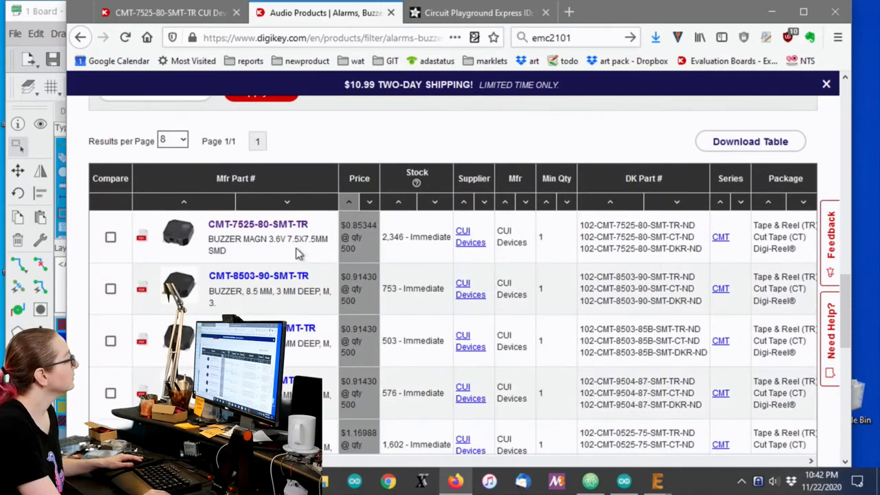
click(259, 224)
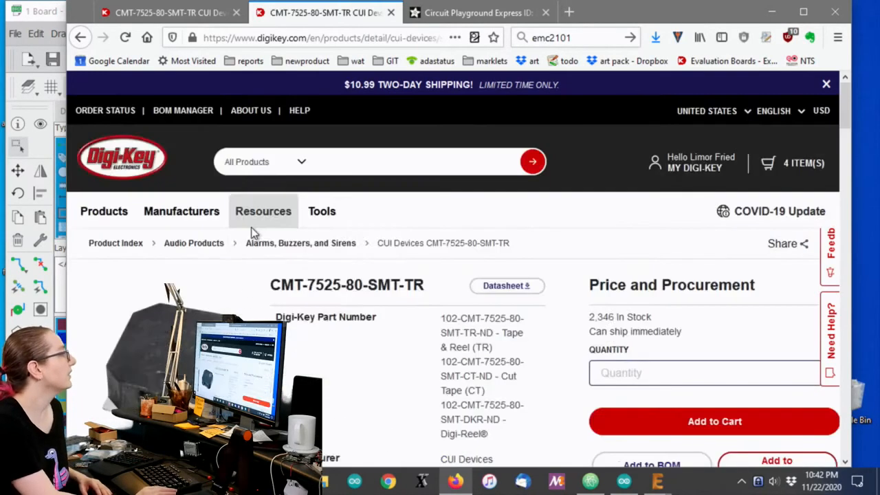
scroll(down, 3)
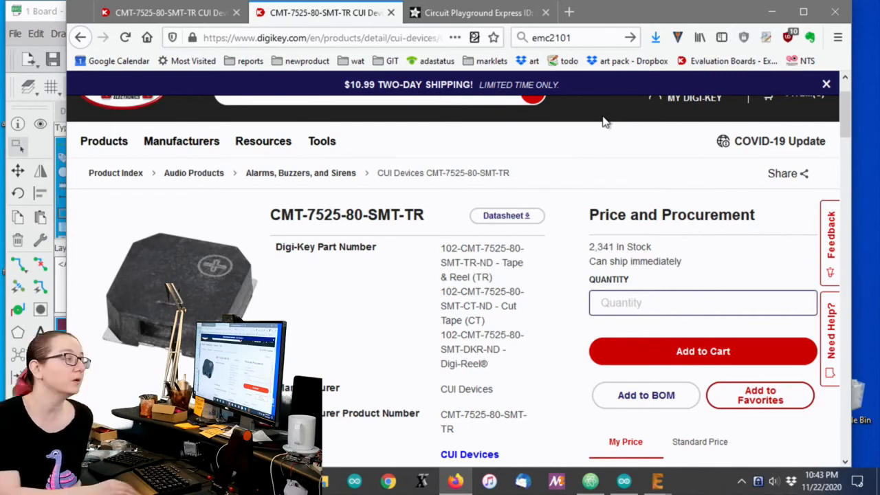
scroll(down, 3)
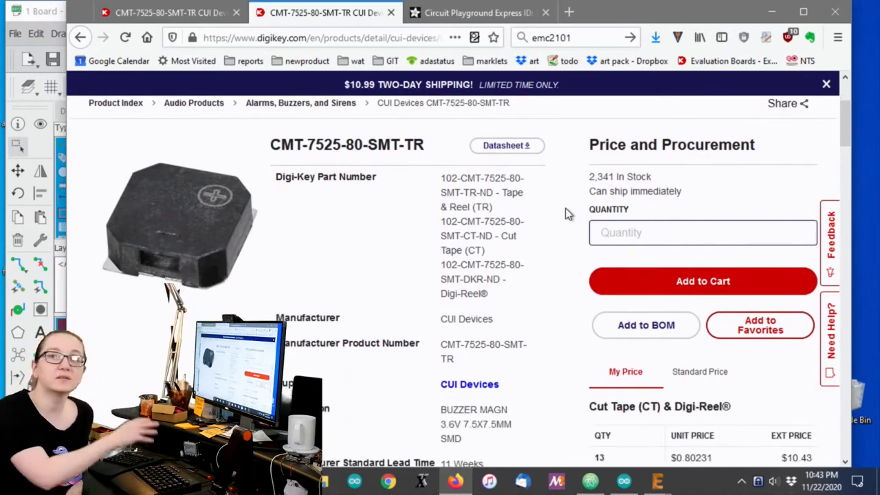